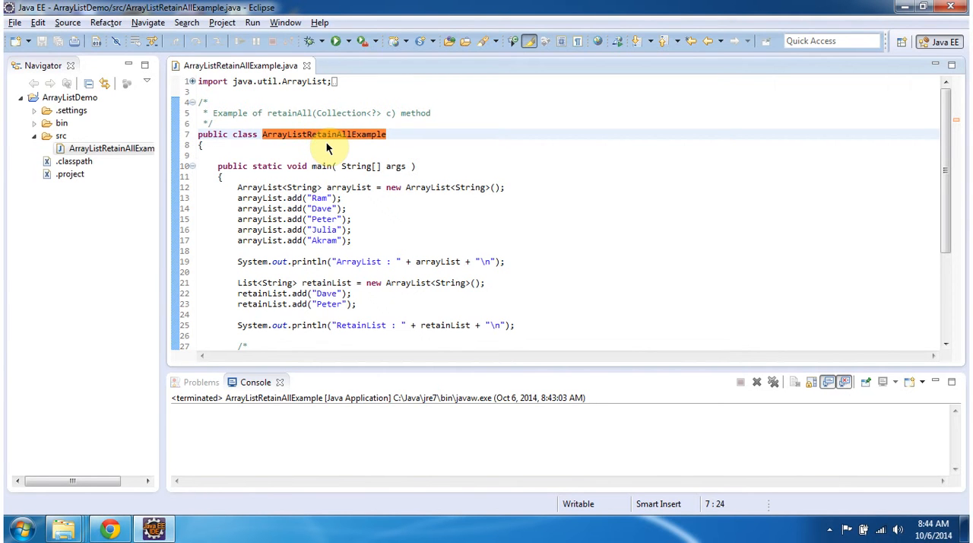
mouse_move(312, 154)
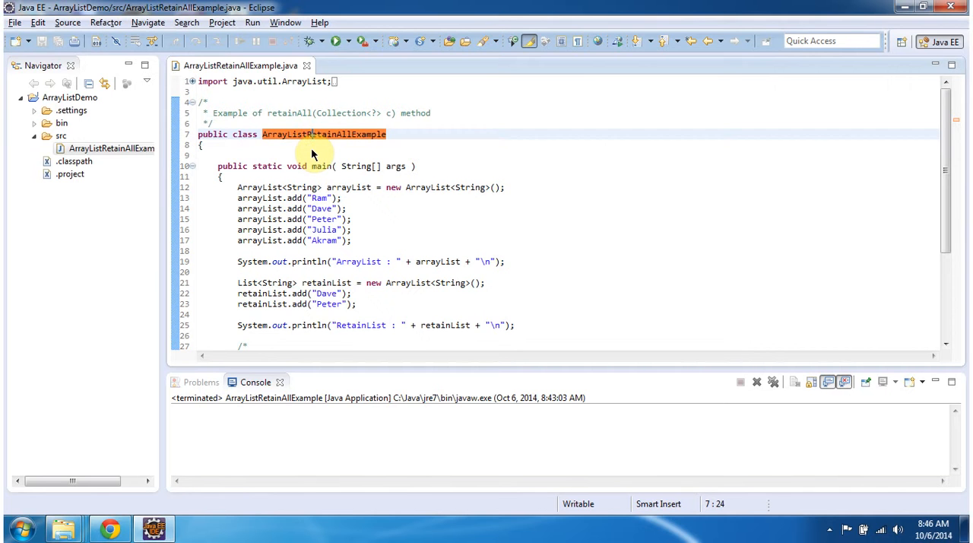
mouse_move(365, 144)
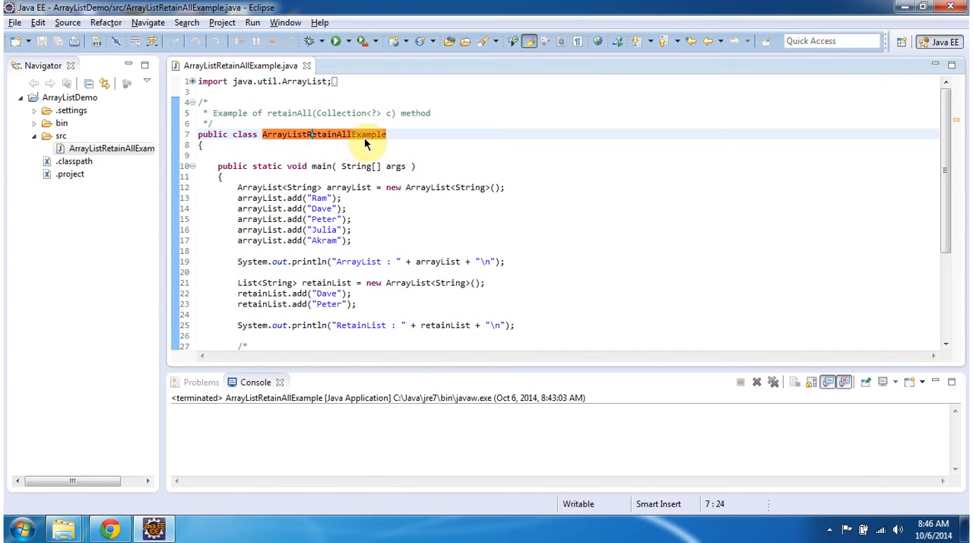
mouse_move(380, 144)
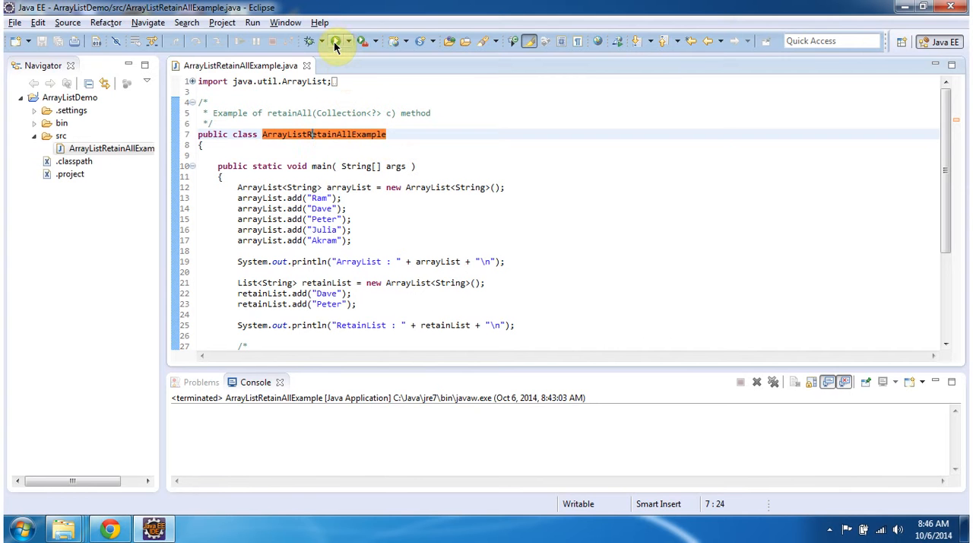
Step: Run ArrayListRetainAllExample as a Java application from the toolbar Run button
left_click(335, 41)
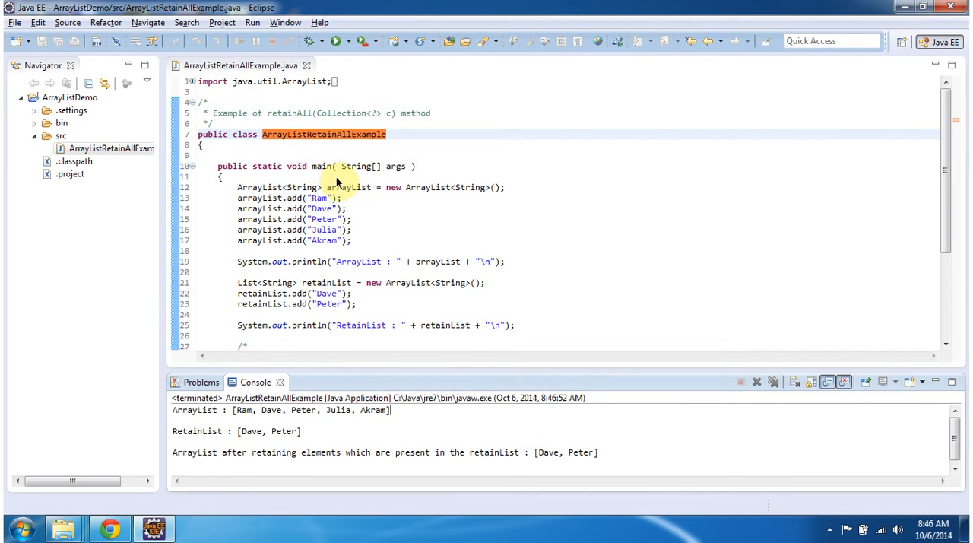
left_click(342, 187)
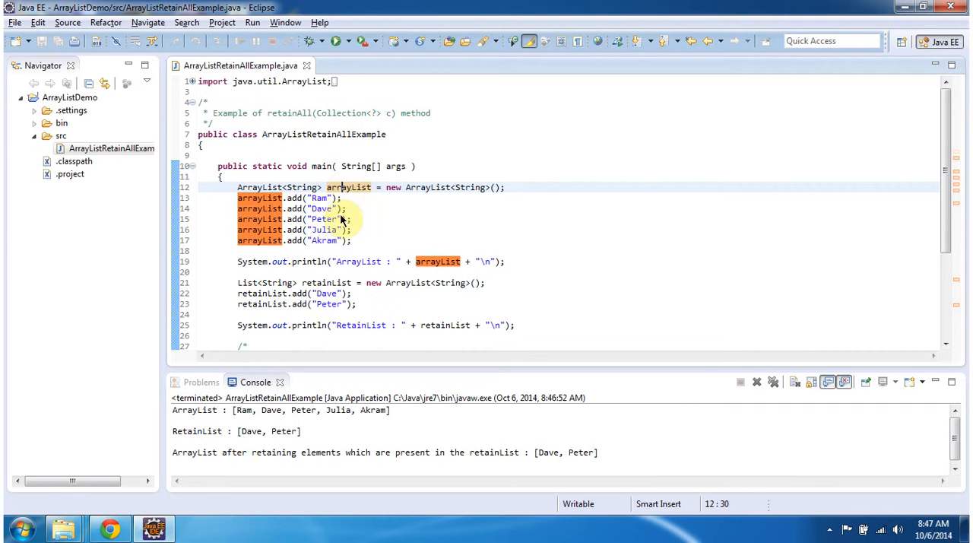
mouse_move(327, 198)
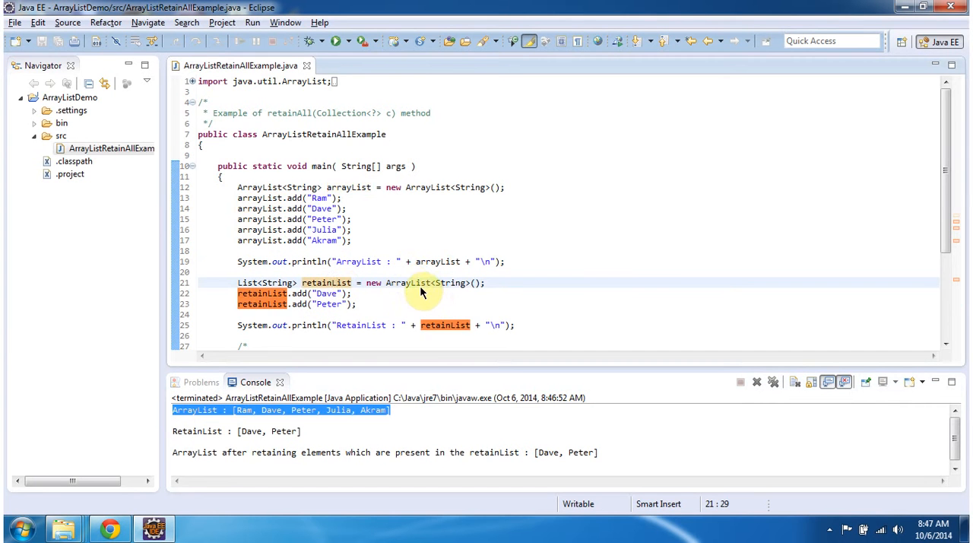
scroll("down", 3)
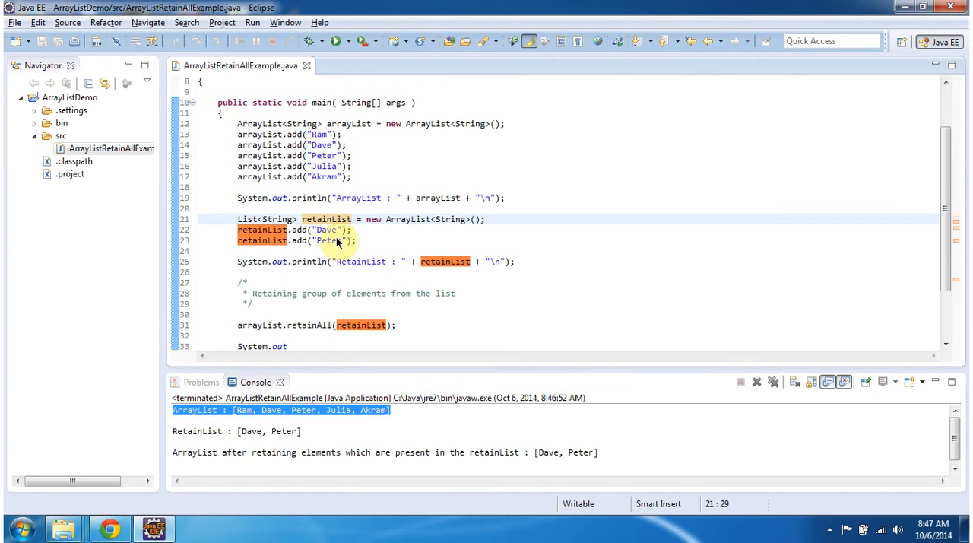
mouse_move(446, 261)
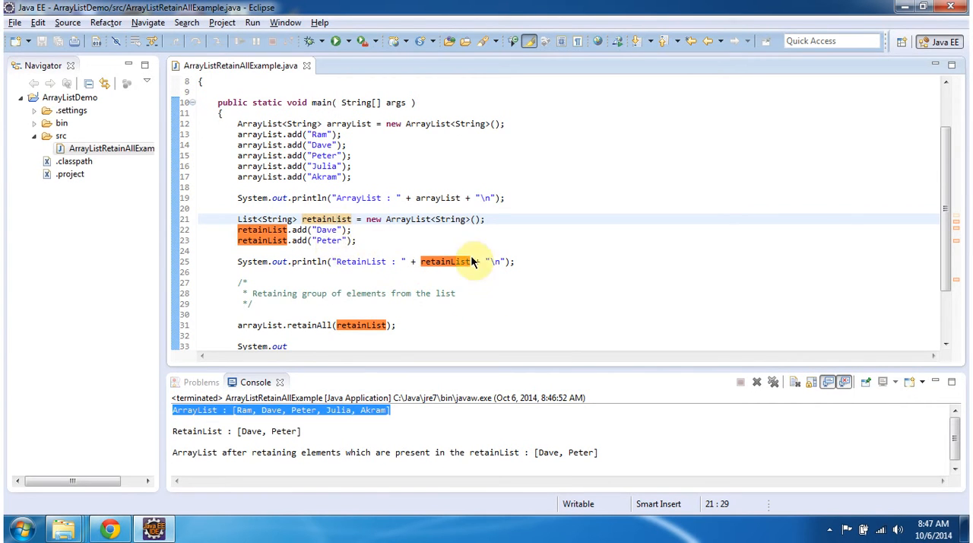
left_click(238, 261)
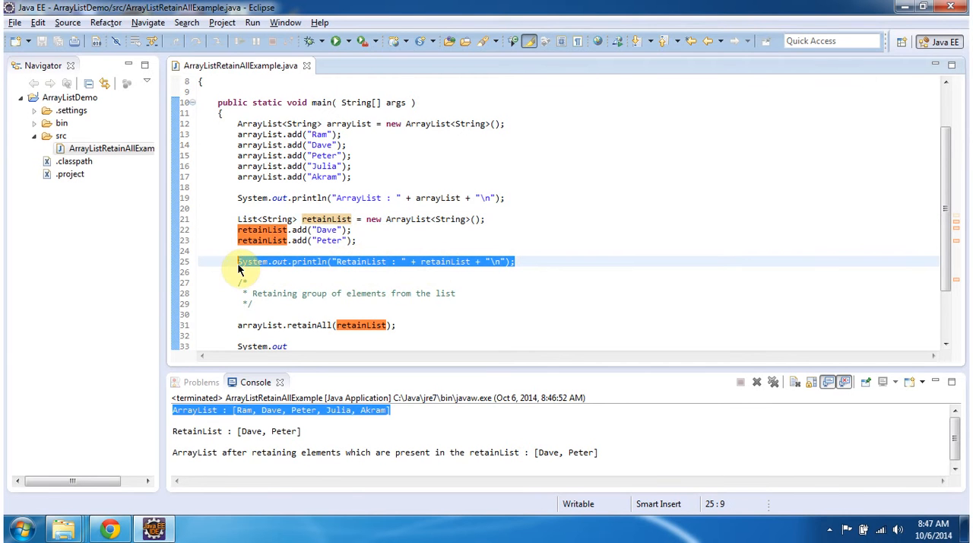
left_click(281, 431)
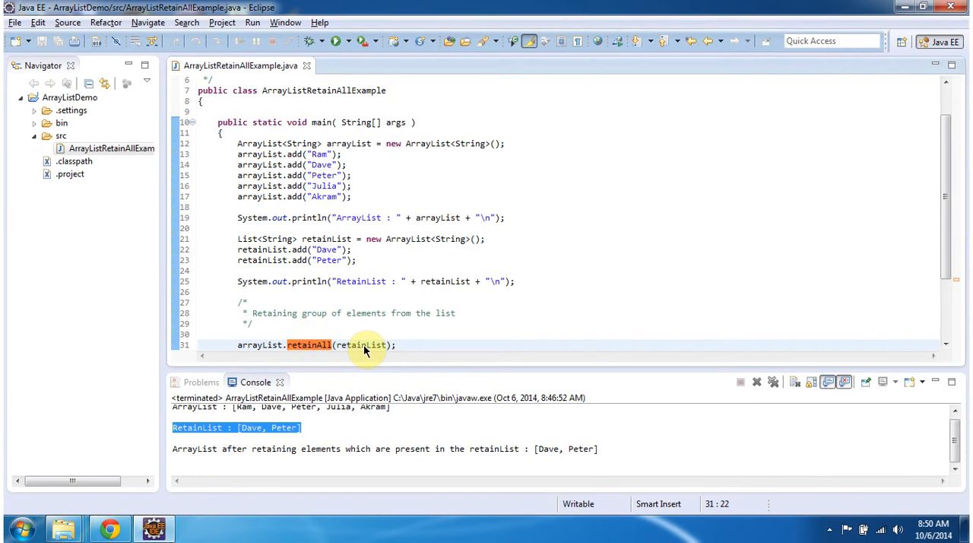
double_click(362, 344)
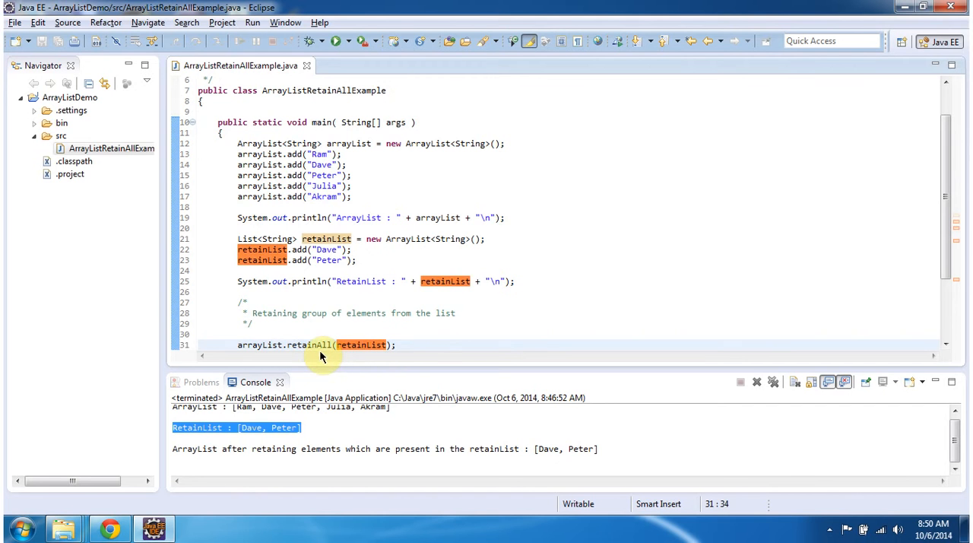
scroll("down", 3)
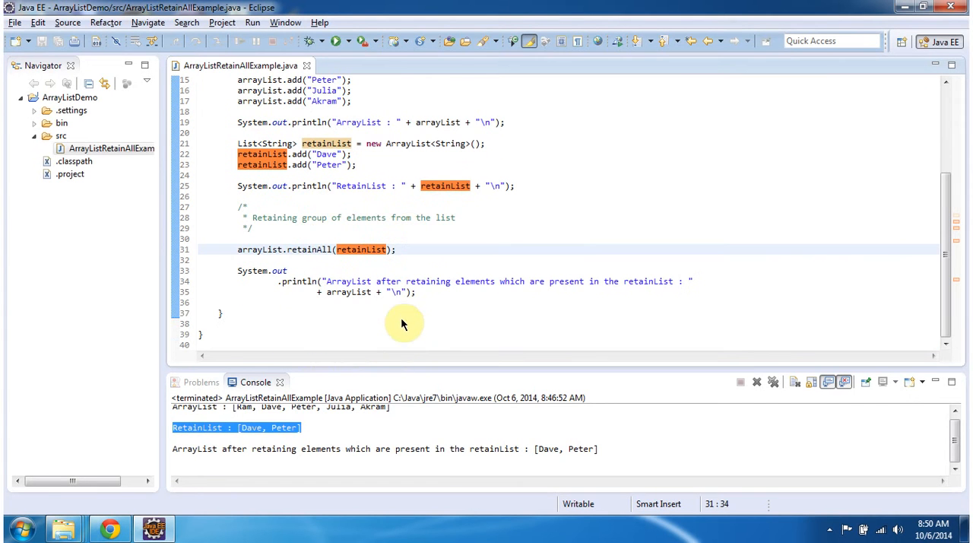